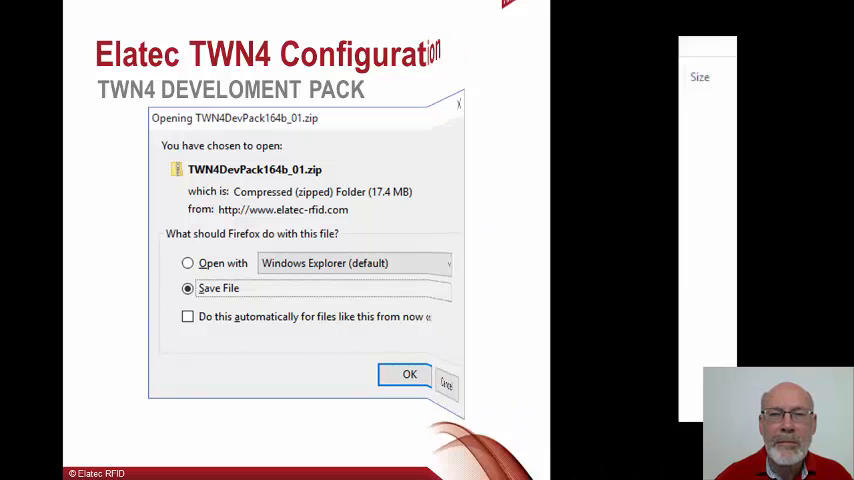
Confirm saving the TWN4DevPack164b_01.zip download to disk
{"action": "left_click", "coordinate": [409, 373]}
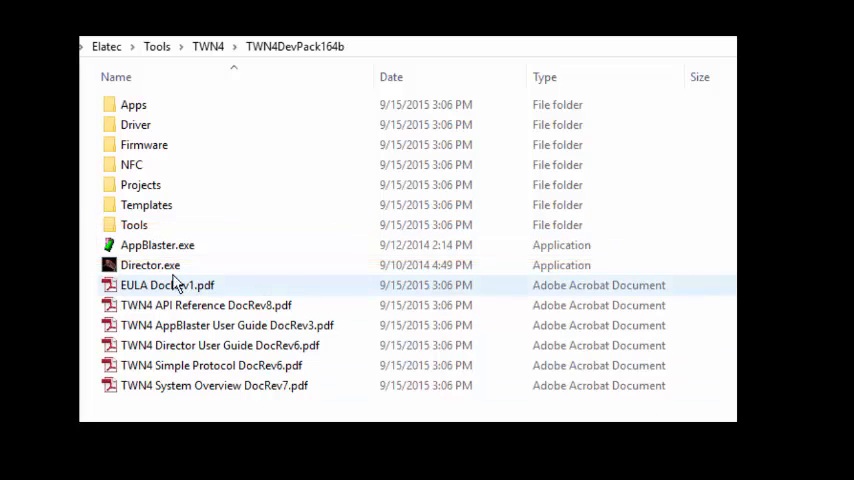
Launch AppBlaster.exe from the extracted TWN4DevPack164b folder
{"action": "double_click", "coordinate": [157, 244]}
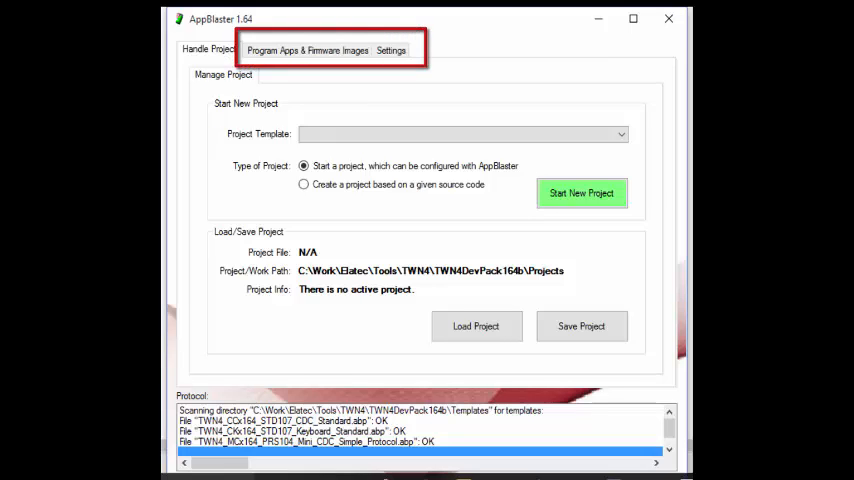
Select TWN4_CKx164_TRC200_Tracer.bix from the Firmware folder as the image to program
{"action": "left_click", "coordinate": [308, 49]}
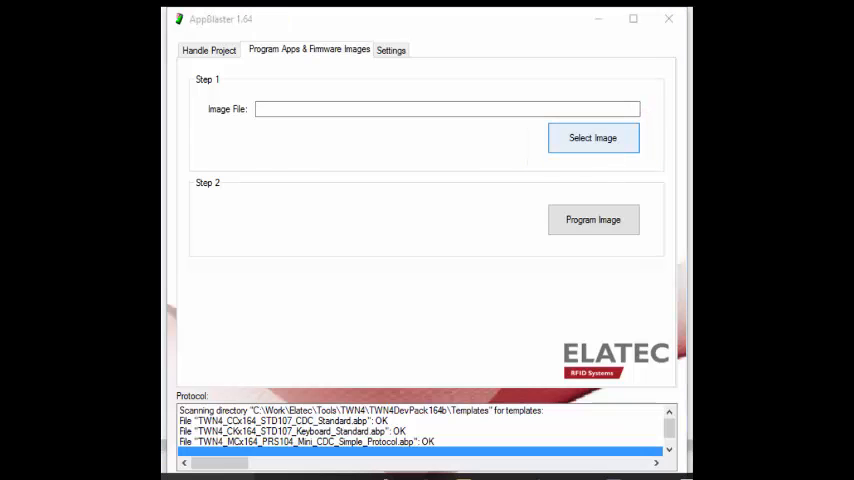
{"action": "left_click", "coordinate": [592, 137]}
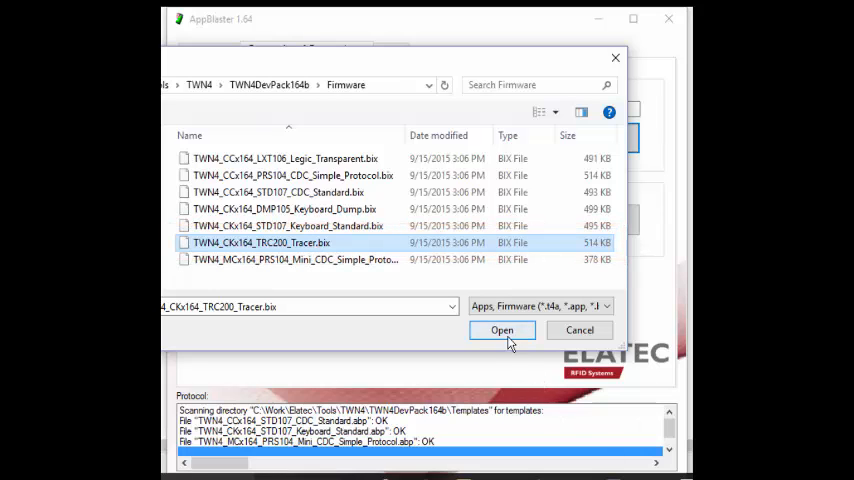
{"action": "left_click", "coordinate": [501, 330]}
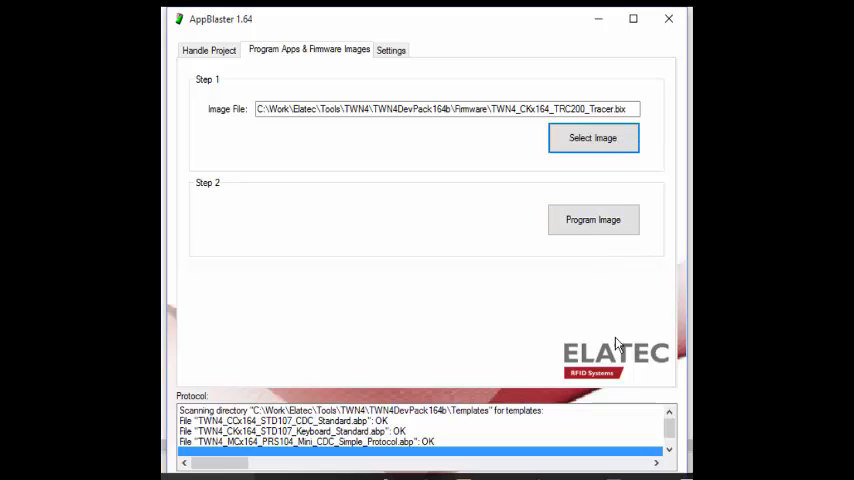
Program the Tracer firmware image onto the connected TWN4 reader
{"action": "left_click", "coordinate": [593, 219]}
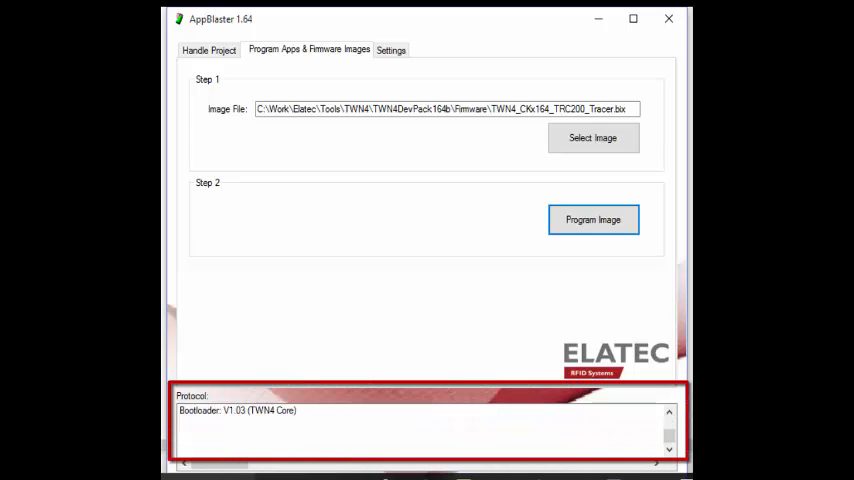
{"action": "left_click", "coordinate": [593, 219]}
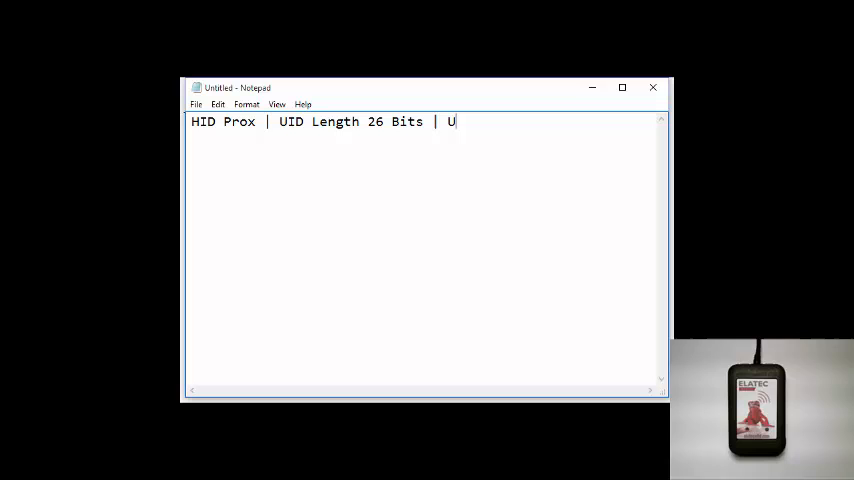
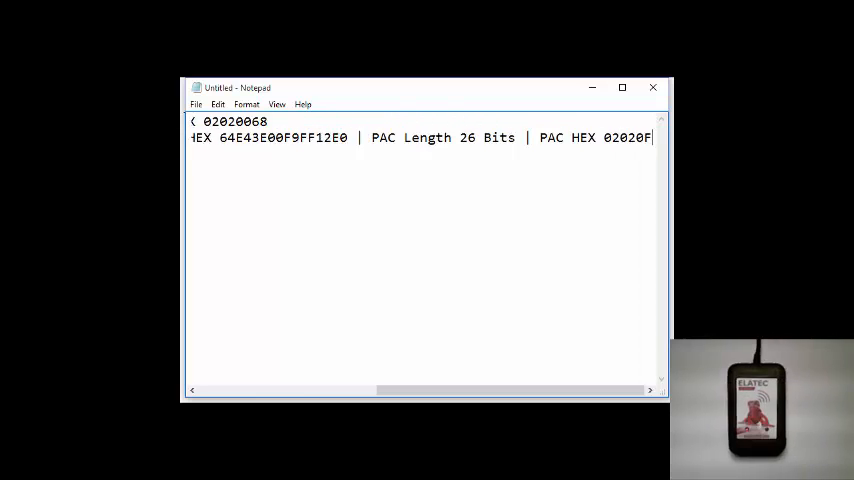
Capture the reader's HID Prox and iCLASS card reads as text in Notepad
{"action": "left_click", "coordinate": [621, 87]}
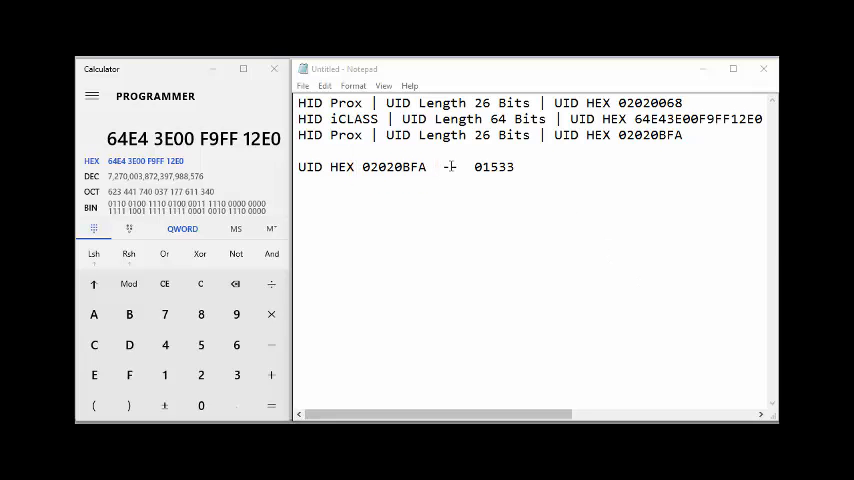
{"action": "double_click", "coordinate": [393, 167]}
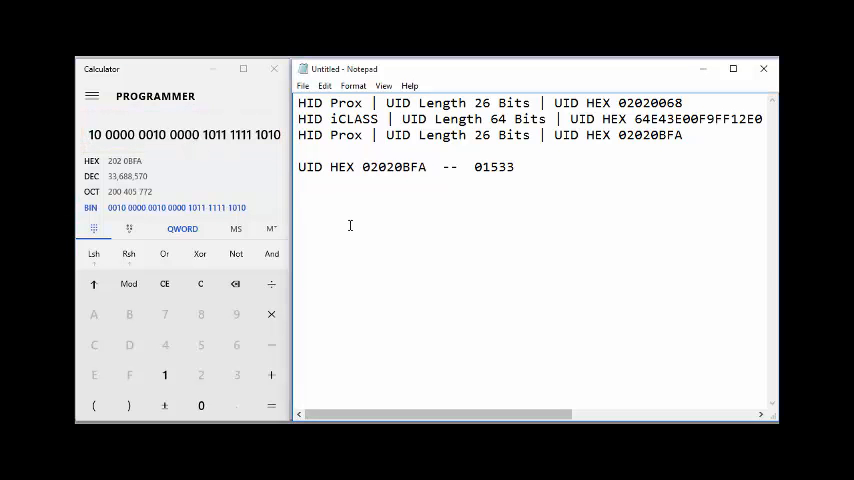
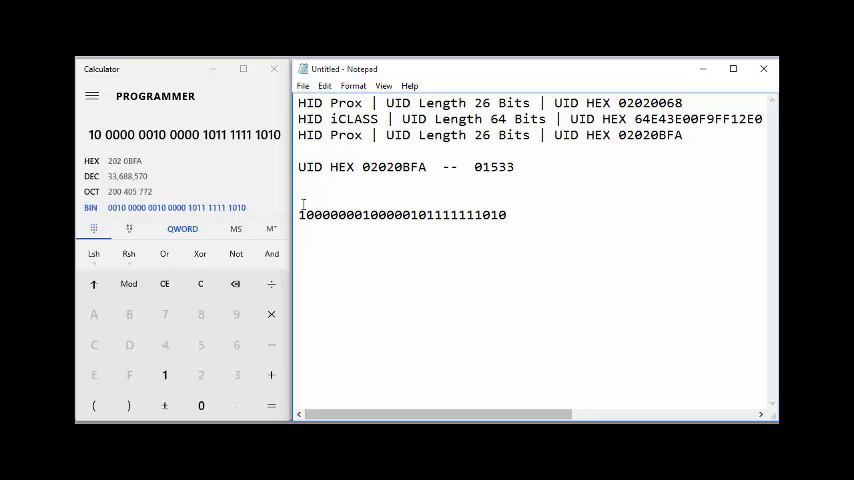
{"action": "type", "text": "1234567"}
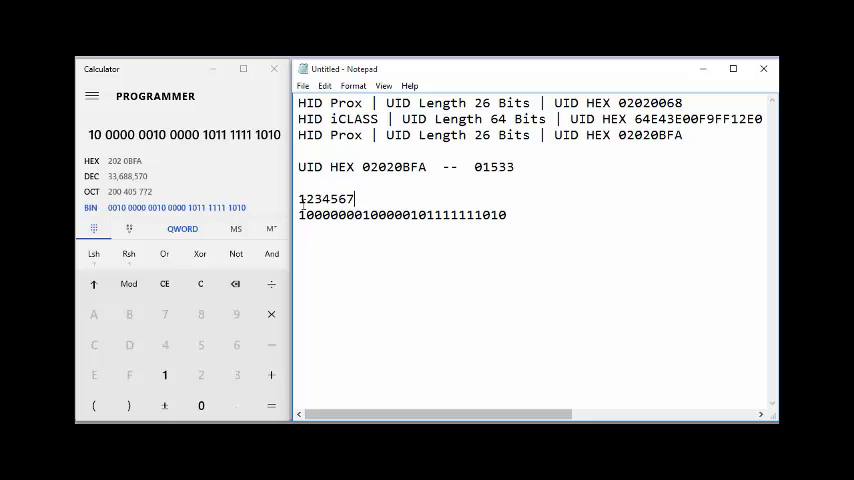
{"action": "type", "text": "8901"}
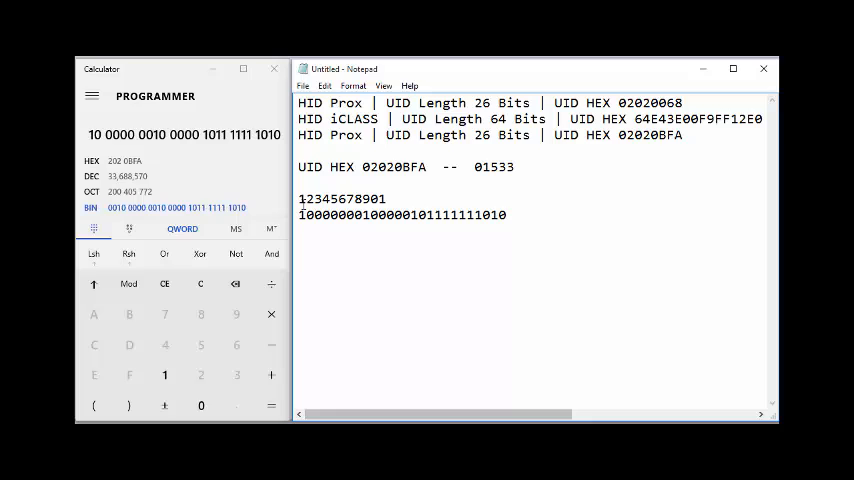
{"action": "type", "text": "234567"}
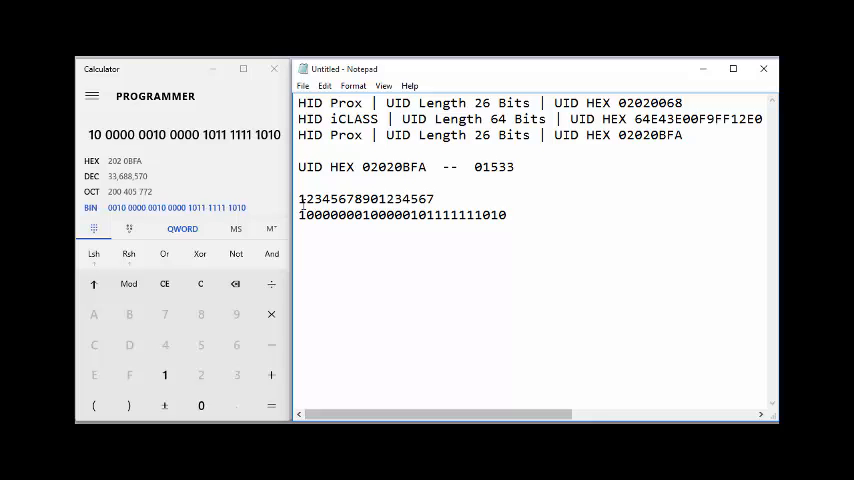
{"action": "type", "text": "890123"}
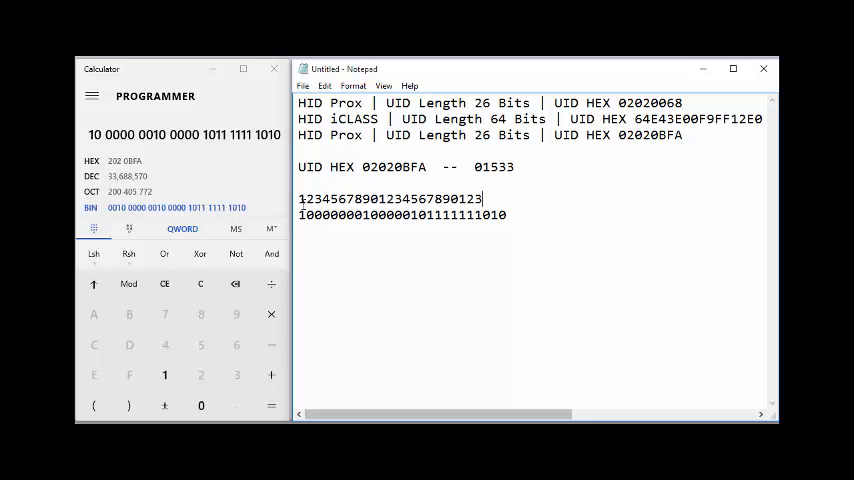
{"action": "type", "text": "456"}
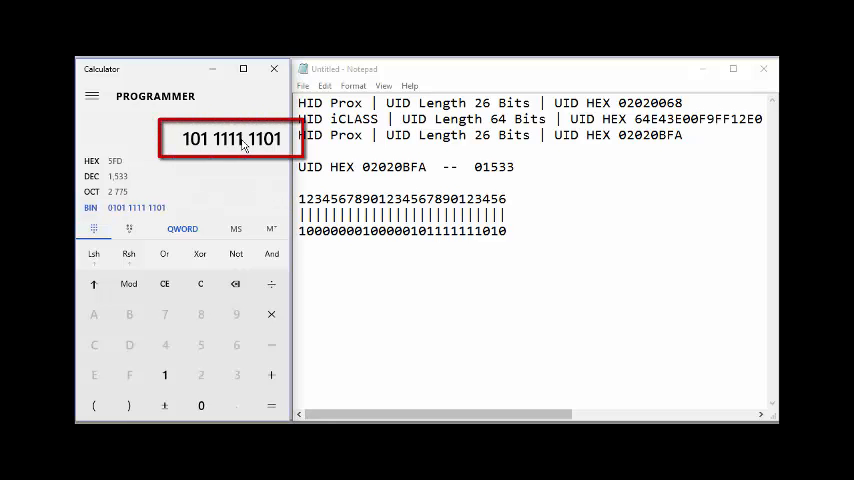
{"action": "left_click", "coordinate": [308, 250]}
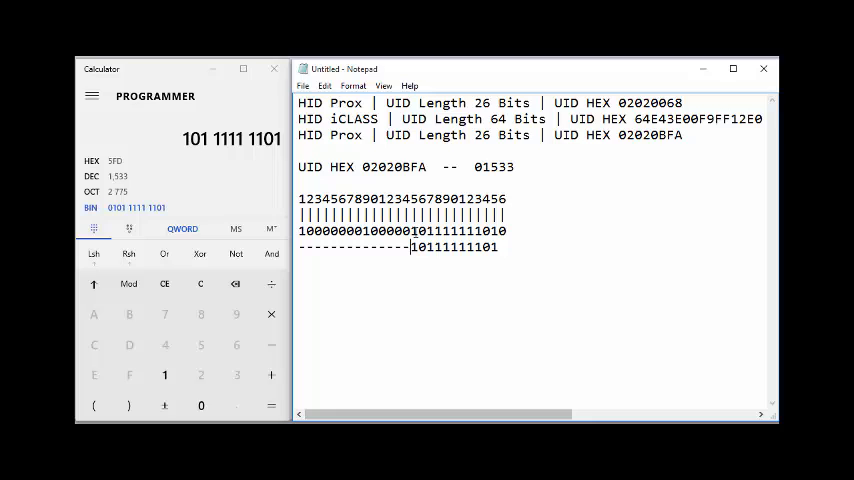
{"action": "left_click_drag", "start_coordinate": [370, 231], "coordinate": [410, 231]}
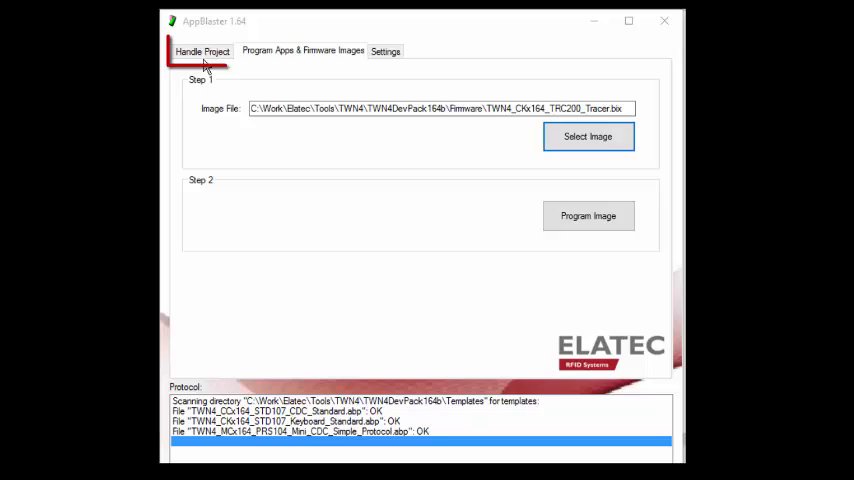
Start a new AppBlaster project from the Keyboard Standard template
{"action": "left_click", "coordinate": [202, 51]}
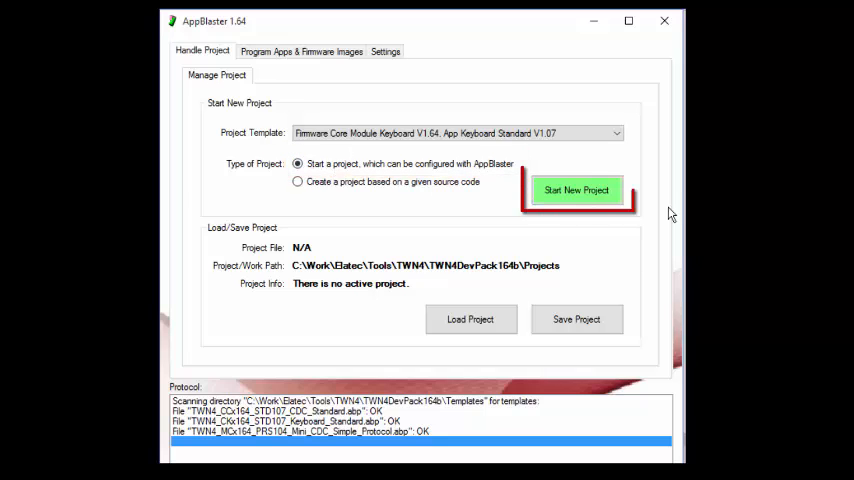
{"action": "mouse_move", "coordinate": [575, 195]}
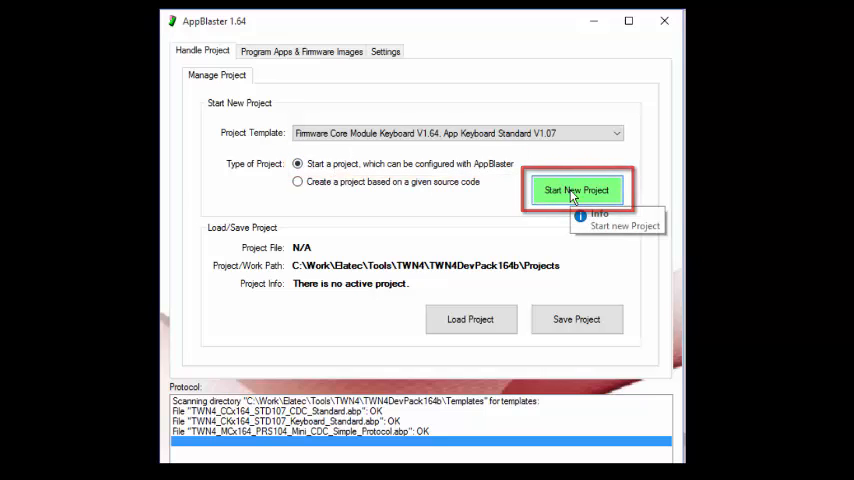
{"action": "left_click", "coordinate": [576, 190]}
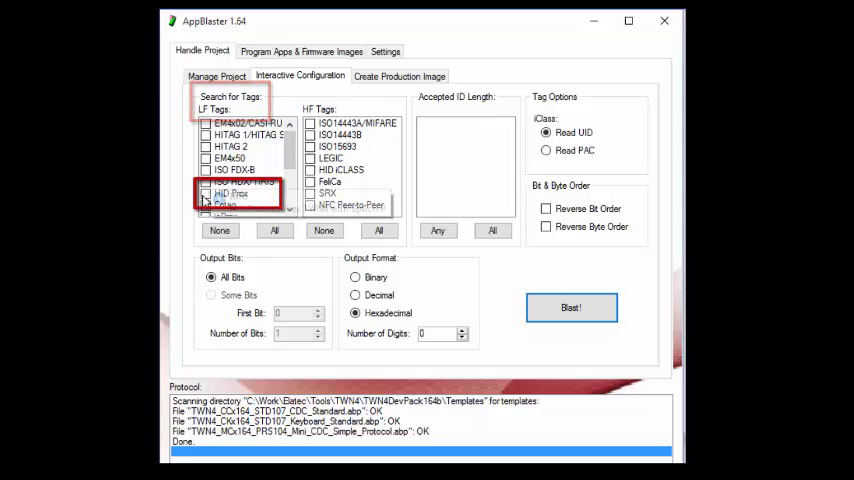
Read 26-bit HID Prox tags, outputting 16 bits from bit 9 as 5 decimal digits
{"action": "left_click", "coordinate": [207, 193]}
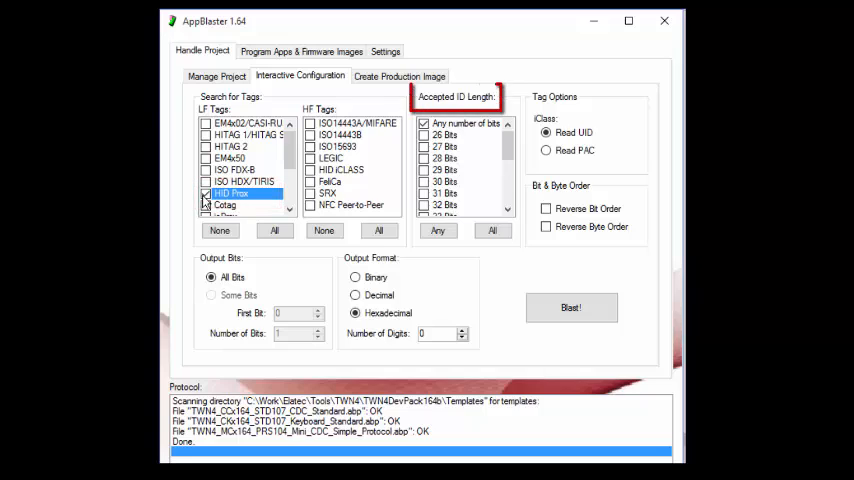
{"action": "left_click", "coordinate": [445, 135]}
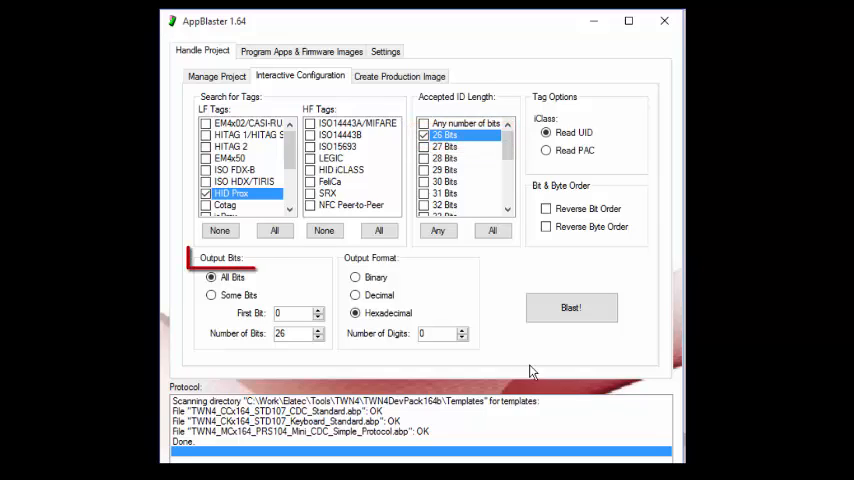
{"action": "left_click", "coordinate": [211, 295]}
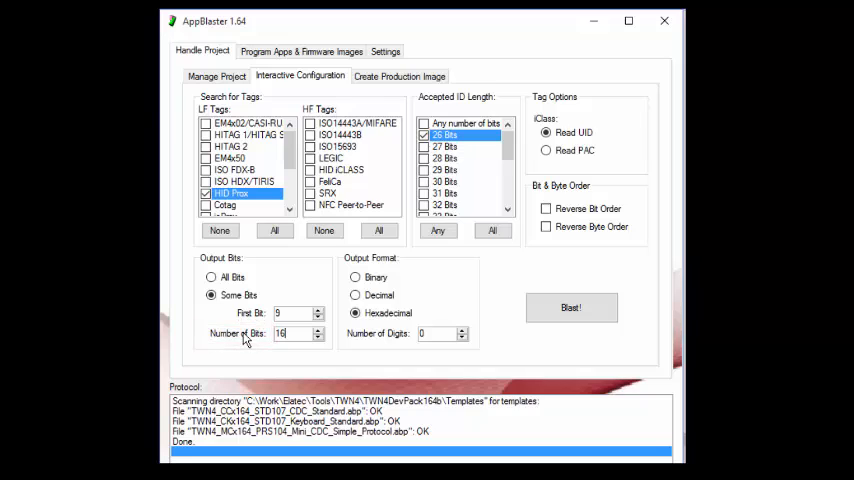
{"action": "left_click", "coordinate": [356, 313]}
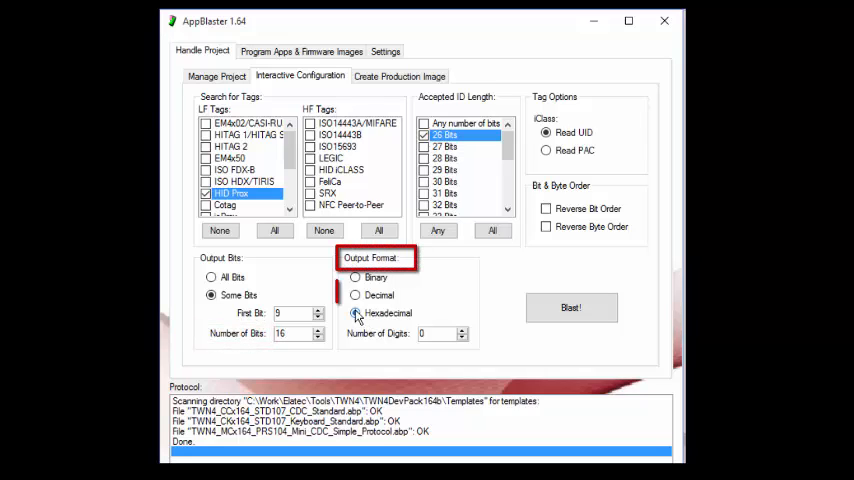
{"action": "left_click", "coordinate": [356, 294]}
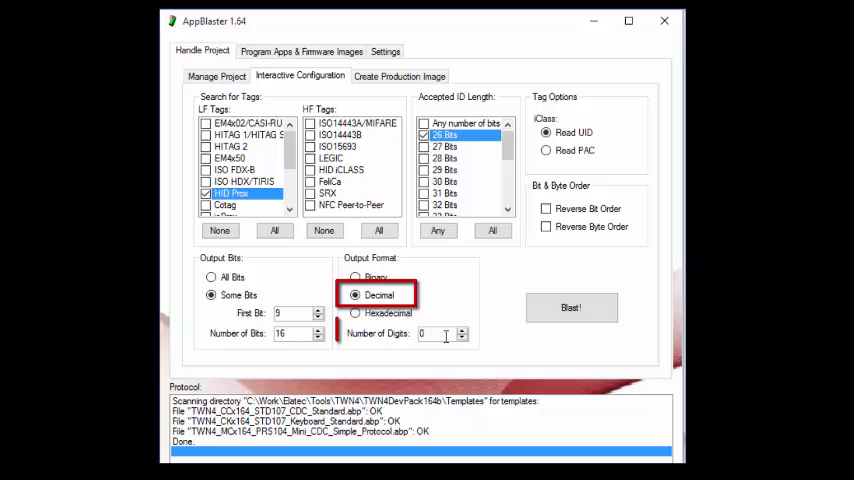
{"action": "left_click", "coordinate": [437, 334]}
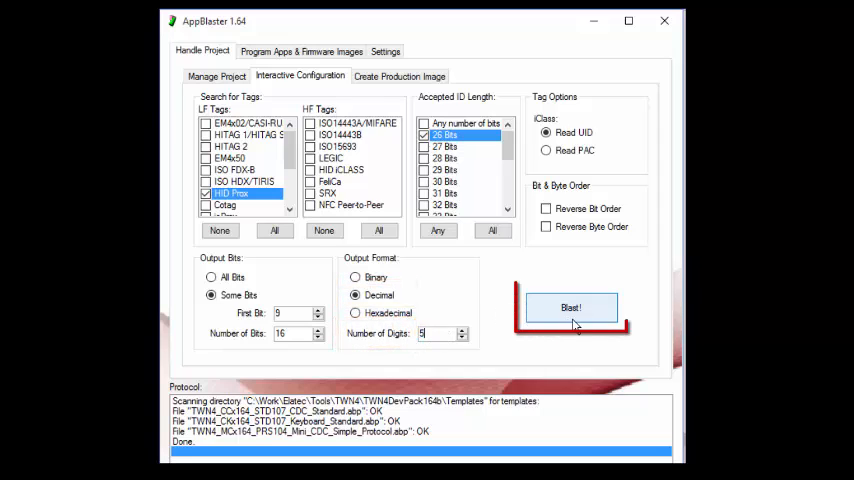
Blast the HID Prox configuration with 5 output digits to the reader
{"action": "left_click", "coordinate": [571, 307]}
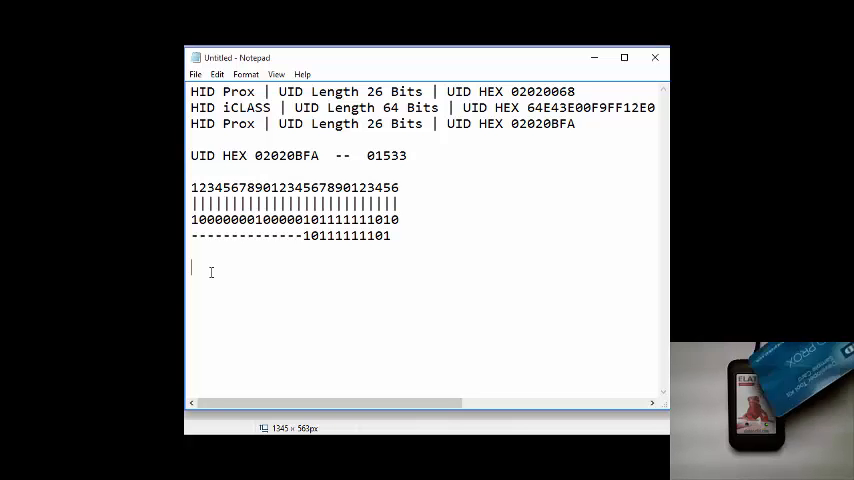
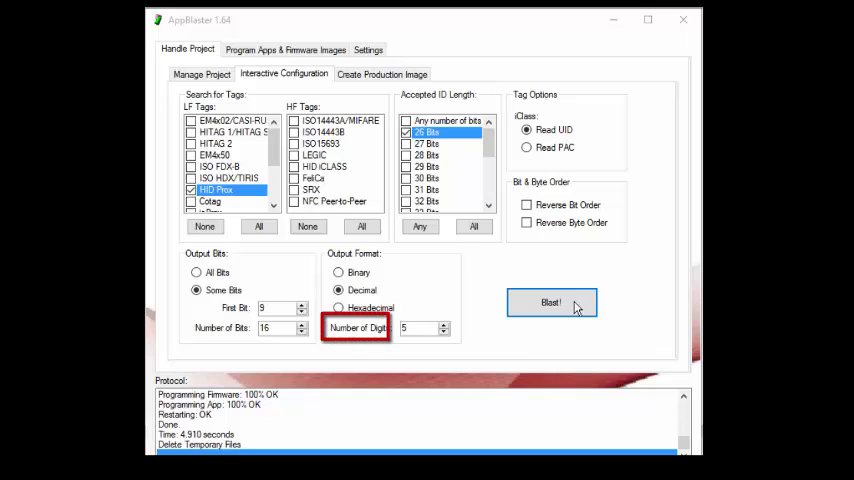
Set Number of Digits to 0 and blast the reader again to drop leading zeros
{"action": "left_click", "coordinate": [420, 328]}
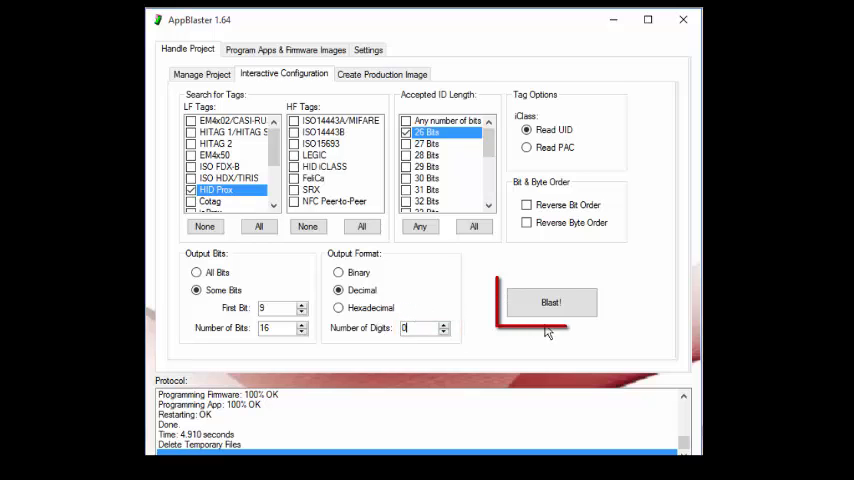
{"action": "left_click", "coordinate": [551, 302]}
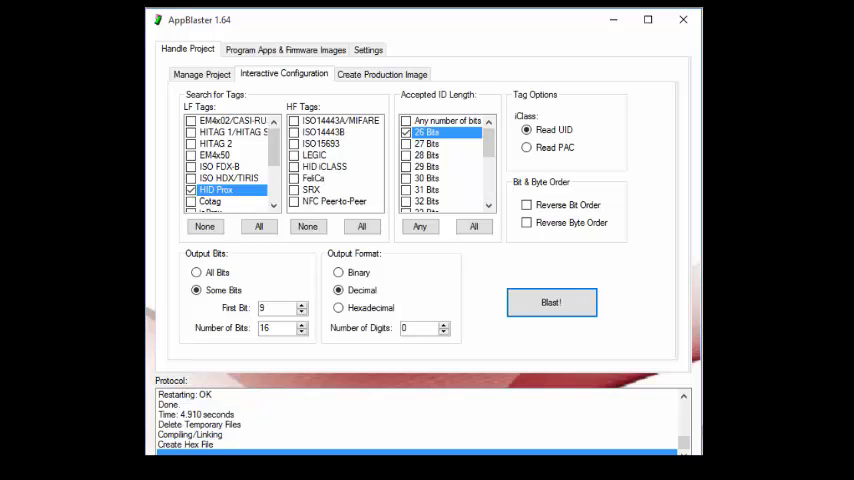
{"action": "left_click", "coordinate": [551, 302]}
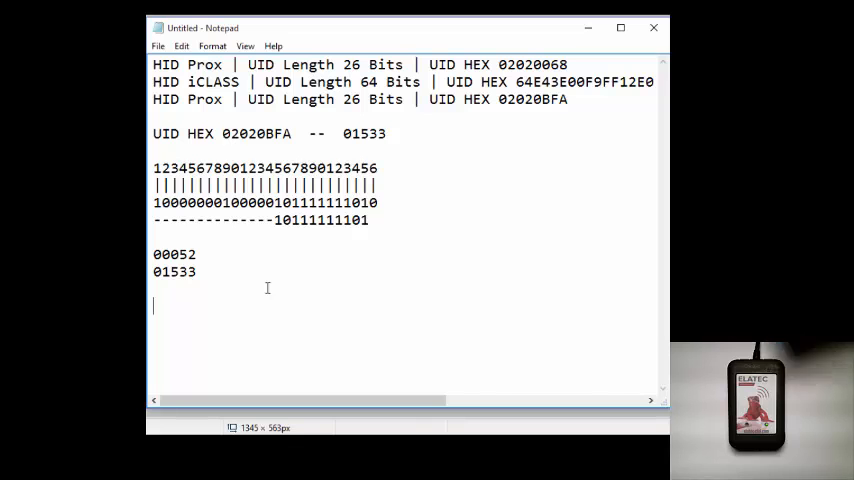
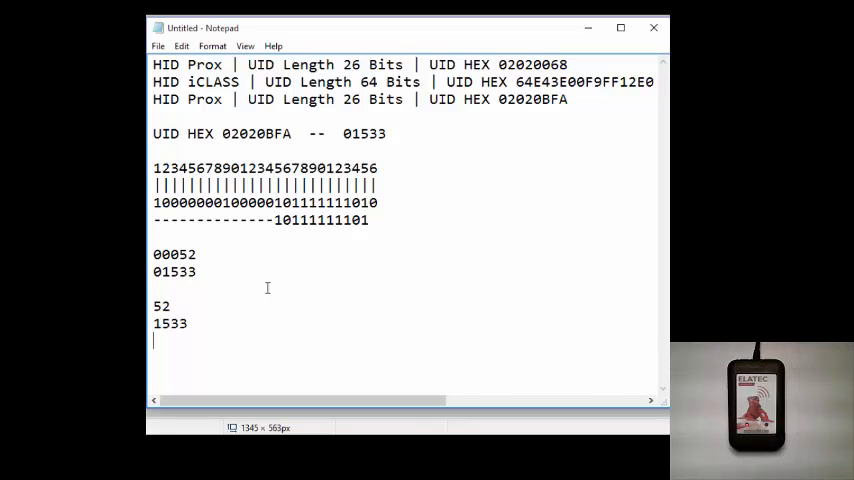